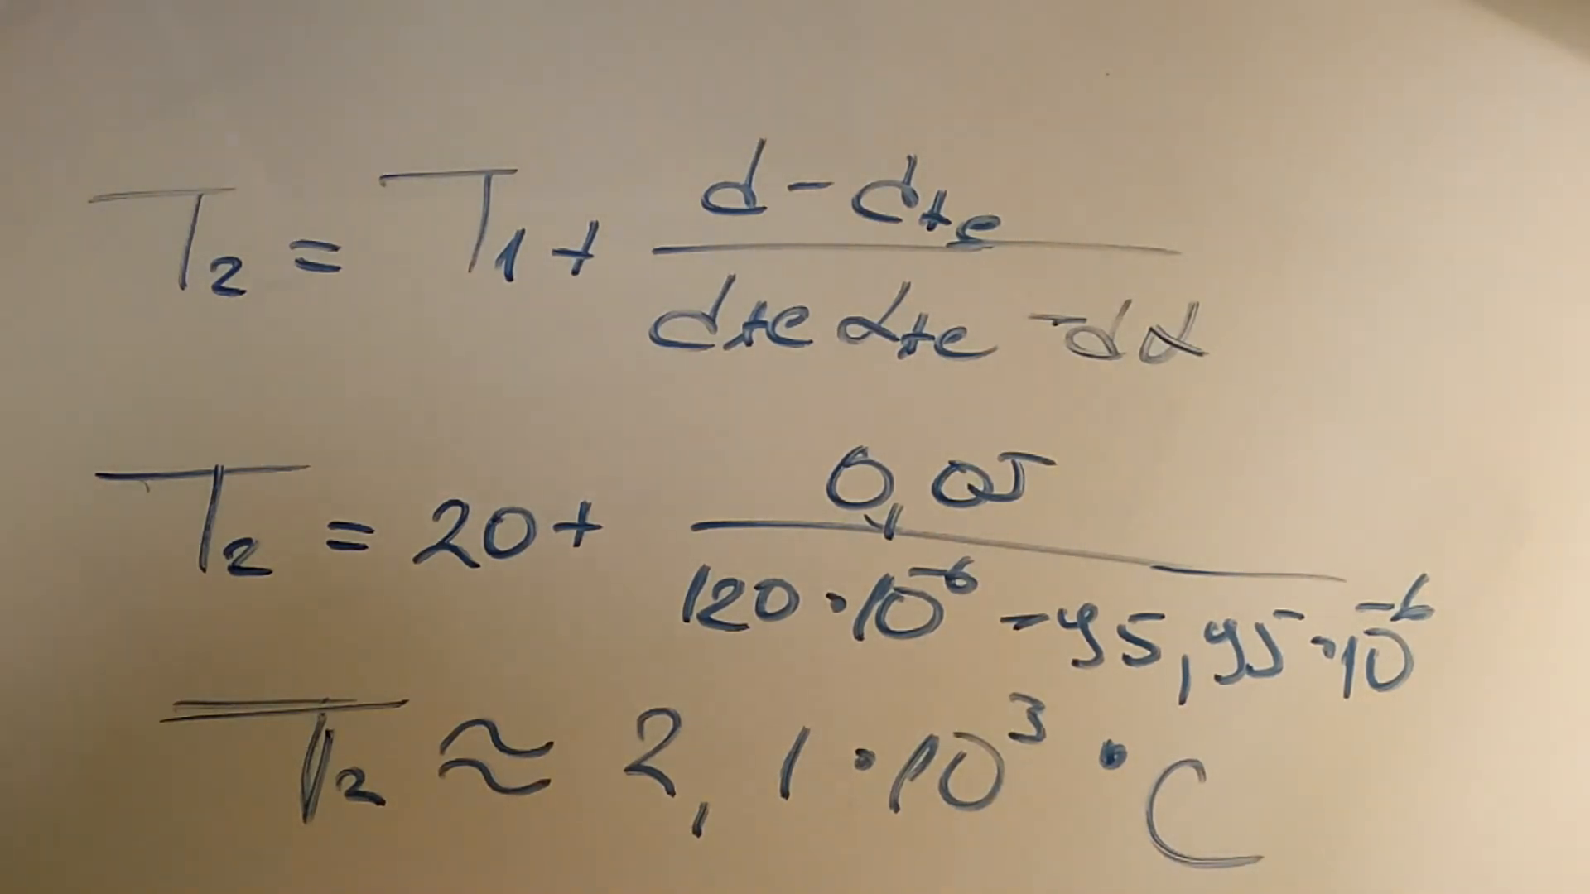
Draw a marker line under the T2 result 2,1·10³ °C
{"action": "left_click_drag", "start_coordinate": [609, 800], "coordinate": [1065, 812]}
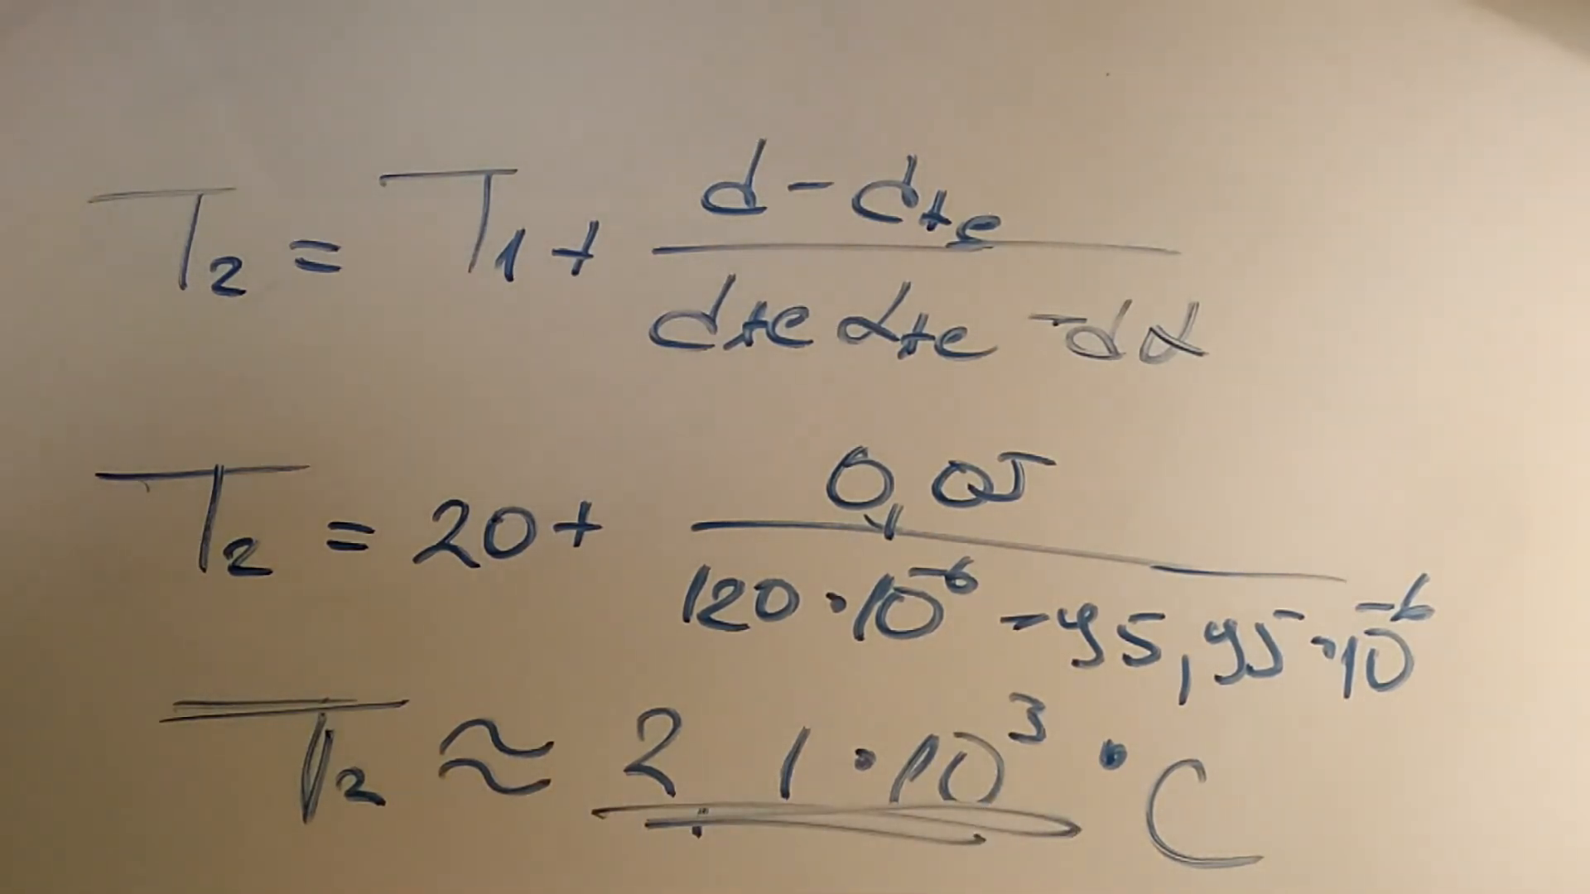